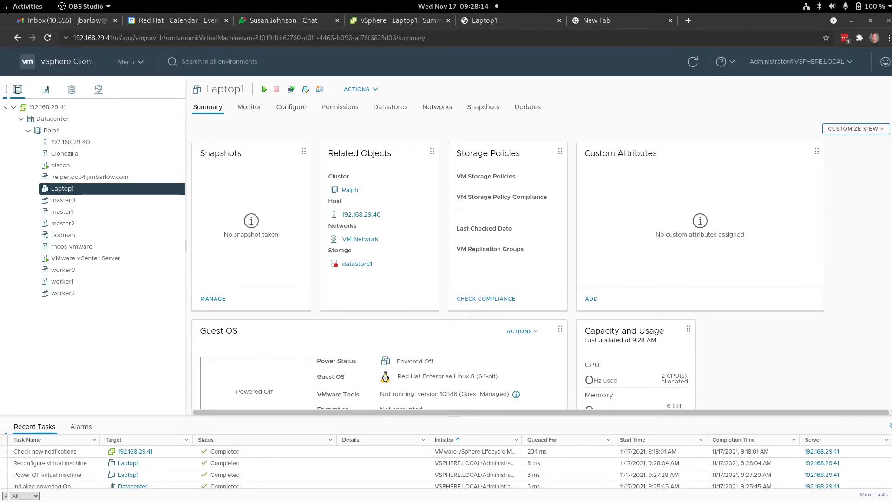
{"action": "mouse_move", "coordinate": [337, 324]}
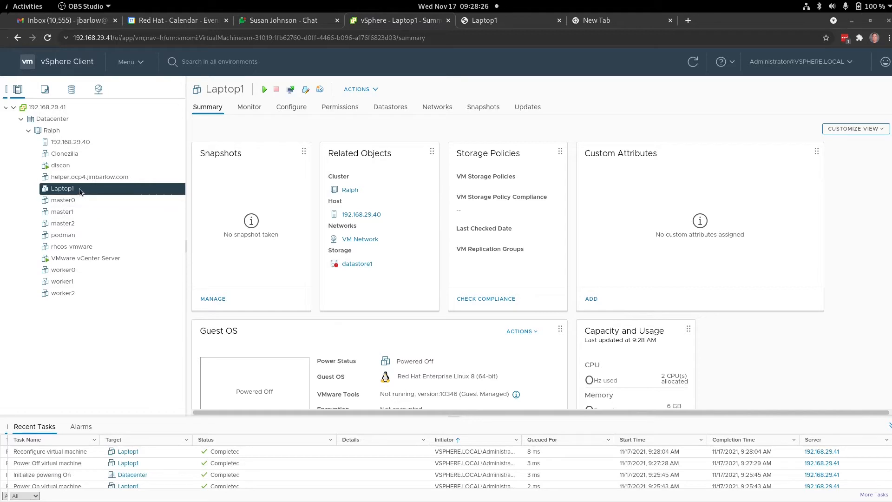
{"action": "mouse_move", "coordinate": [60, 193]}
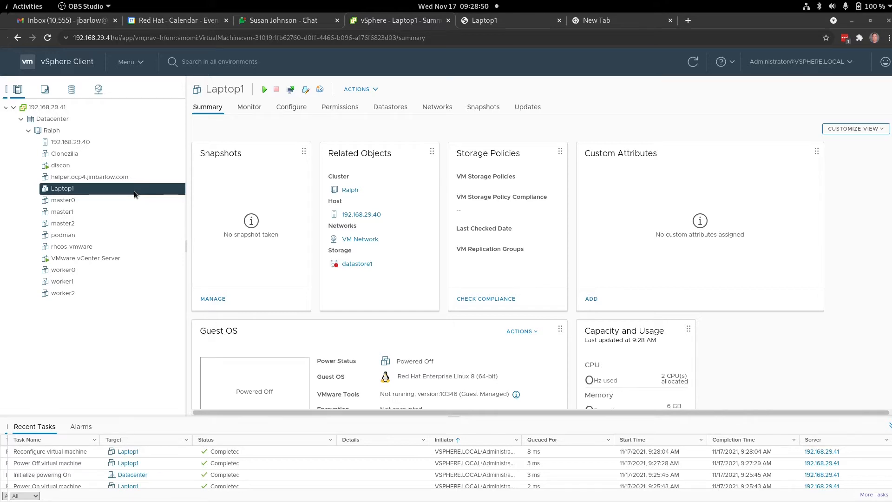
{"action": "mouse_move", "coordinate": [208, 135]}
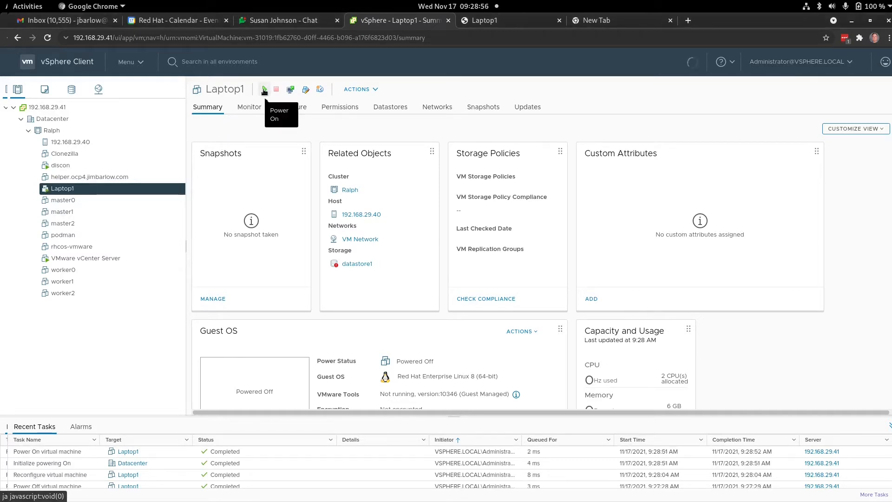
Power on the Laptop1 VM and launch its web console.
{"action": "left_click", "coordinate": [264, 89]}
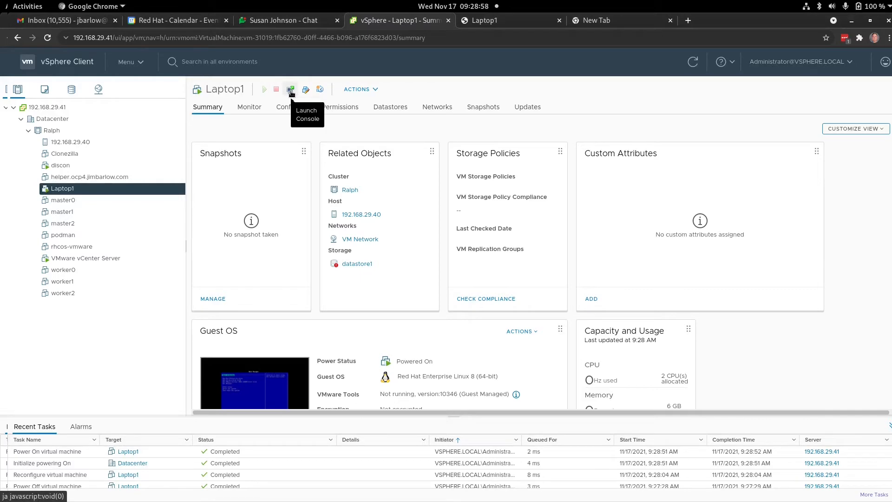
{"action": "left_click", "coordinate": [291, 89]}
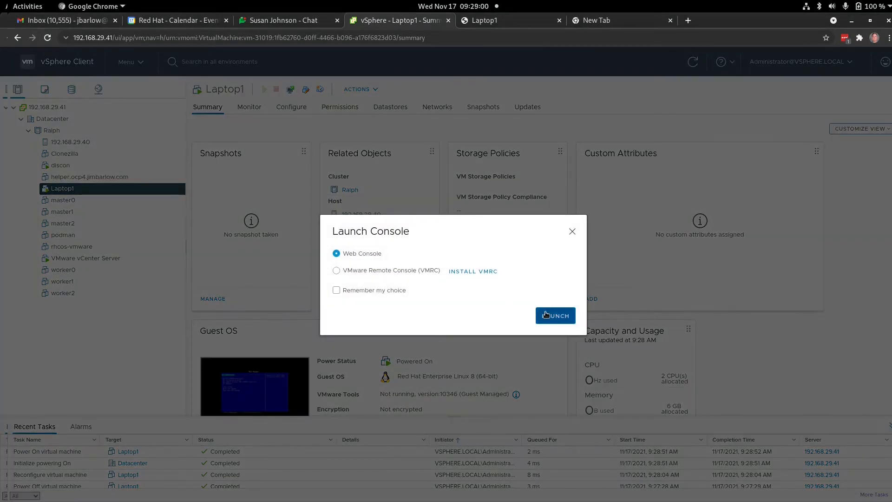
{"action": "left_click", "coordinate": [554, 315]}
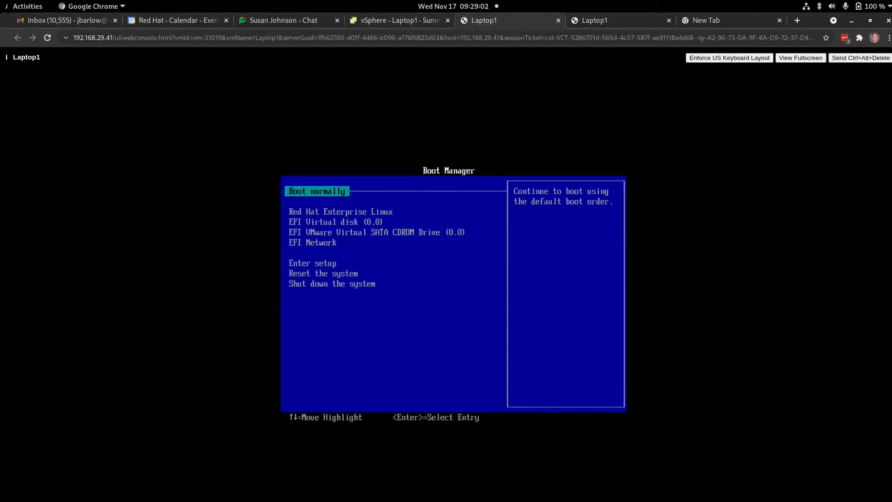
{"action": "mouse_move", "coordinate": [51, 269]}
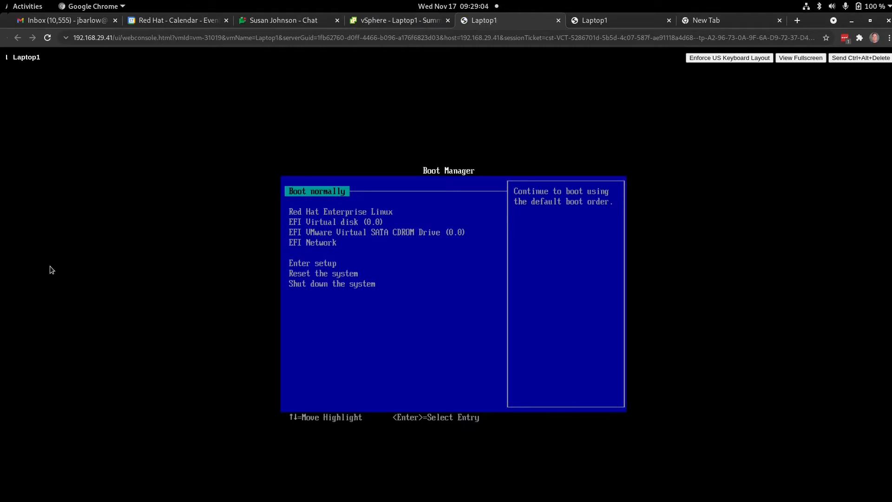
Choose the VM's boot device from the Boot Manager entries (CD-ROM, RHEL, EFI Virtual disk).
{"action": "key", "text": "Down"}
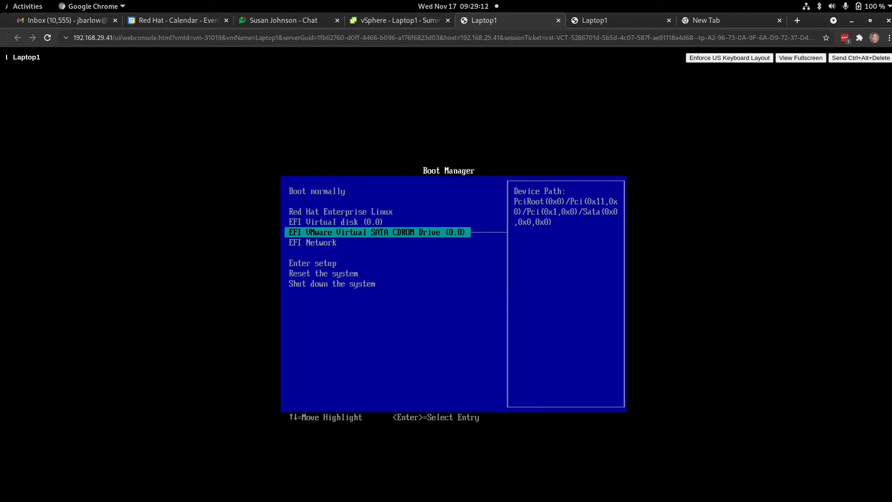
{"action": "key", "text": "Up"}
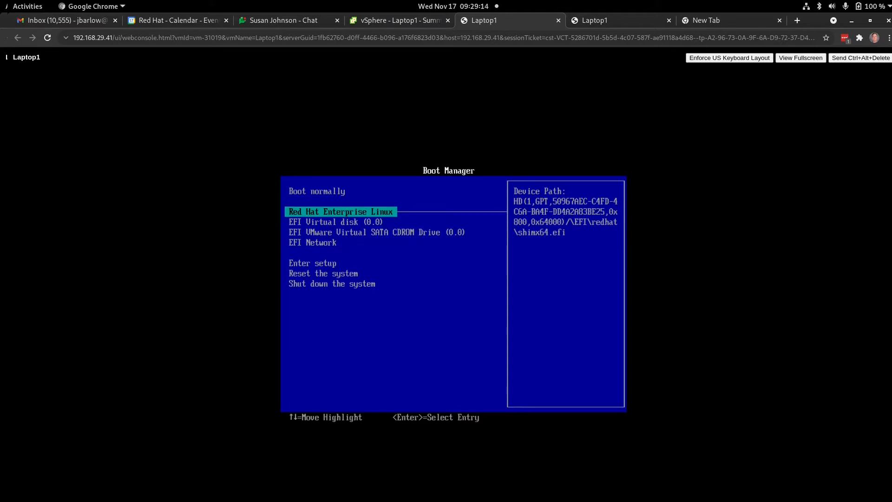
{"action": "key", "text": "Down"}
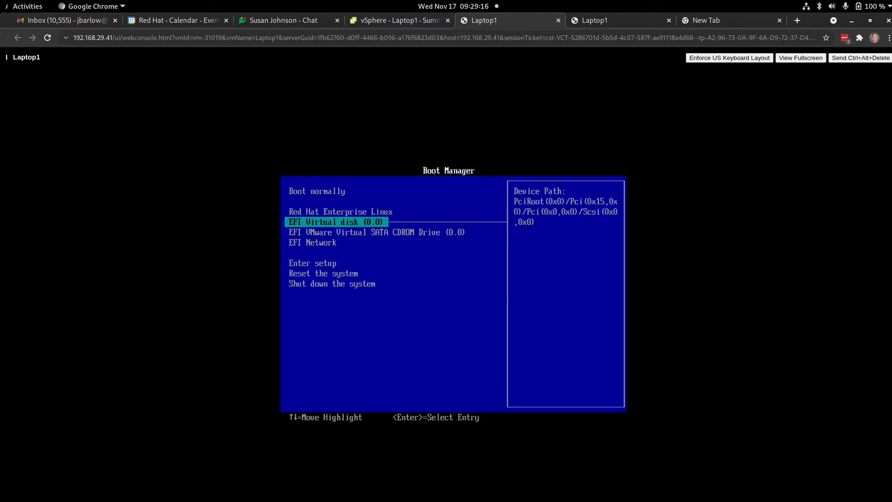
{"action": "key", "text": "Down"}
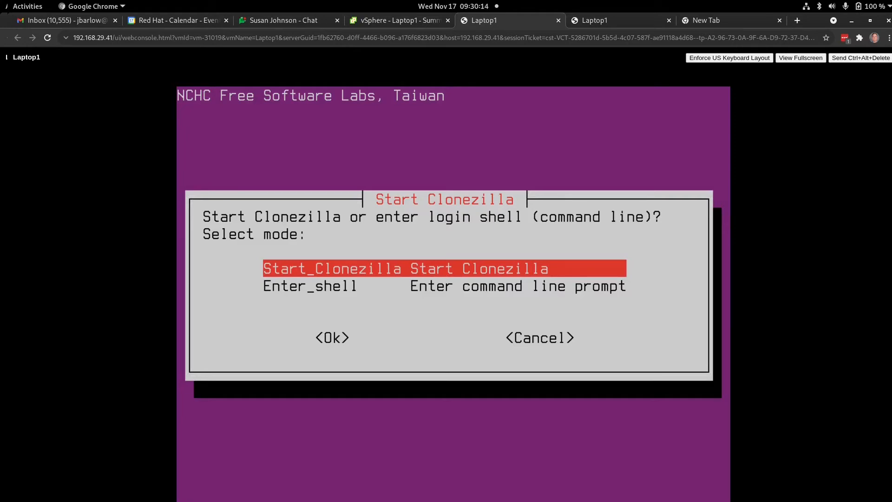
Pick Enter_shell from the Clonezilla menu and become root with sudo -s.
{"action": "key", "text": "Down"}
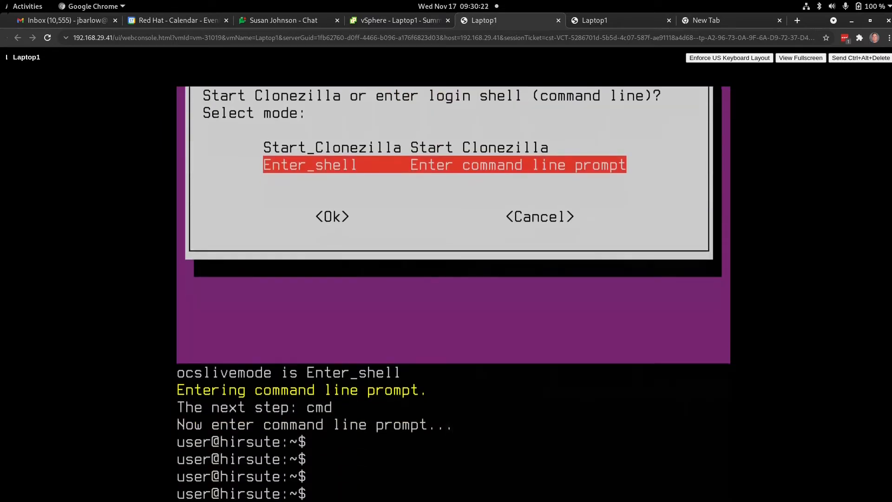
{"action": "type", "text": "sudo -s"}
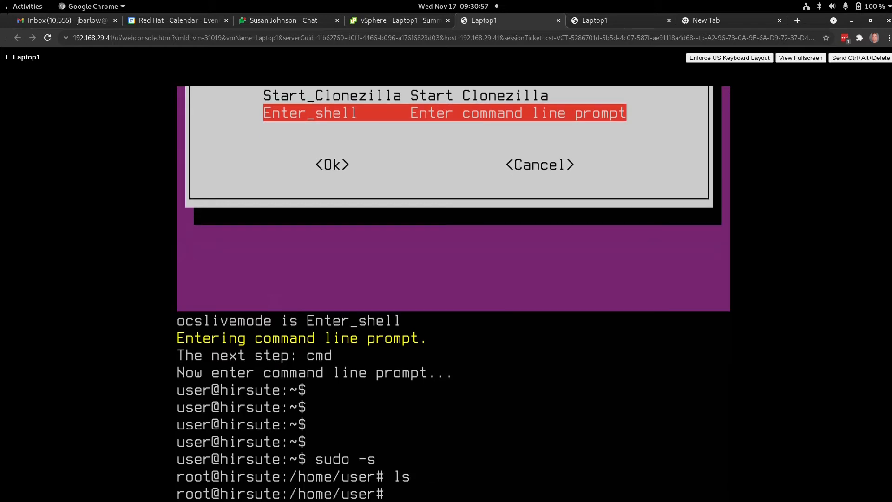
List /dev/sd* to see sda's three partitions, then run fdisk /dev/sda.
{"action": "type", "text": "ls"}
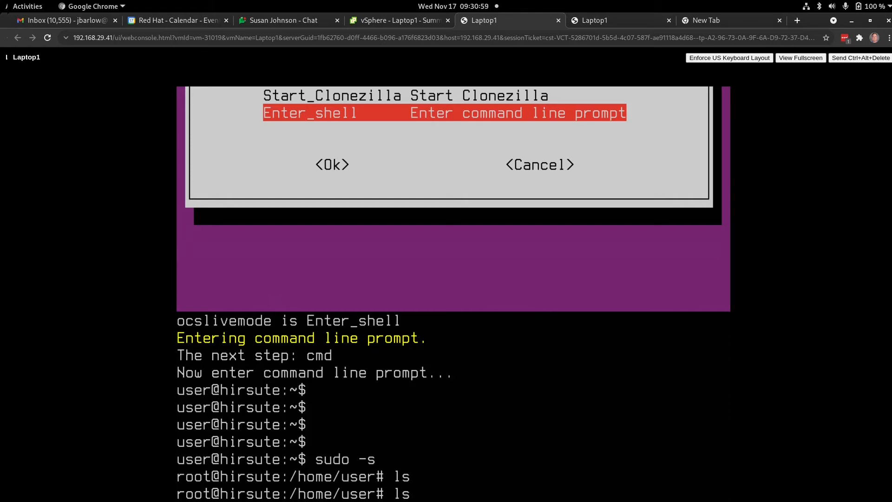
{"action": "type", "text": "-l /dev/"}
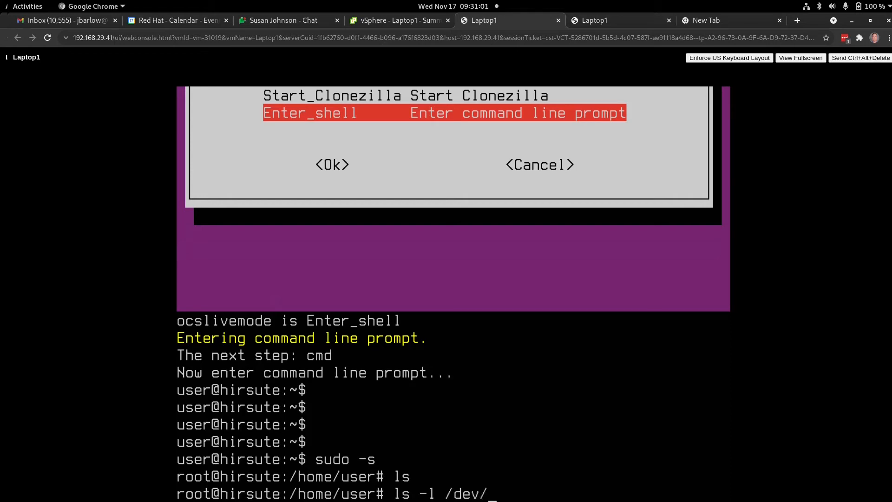
{"action": "type", "text": "sd*"}
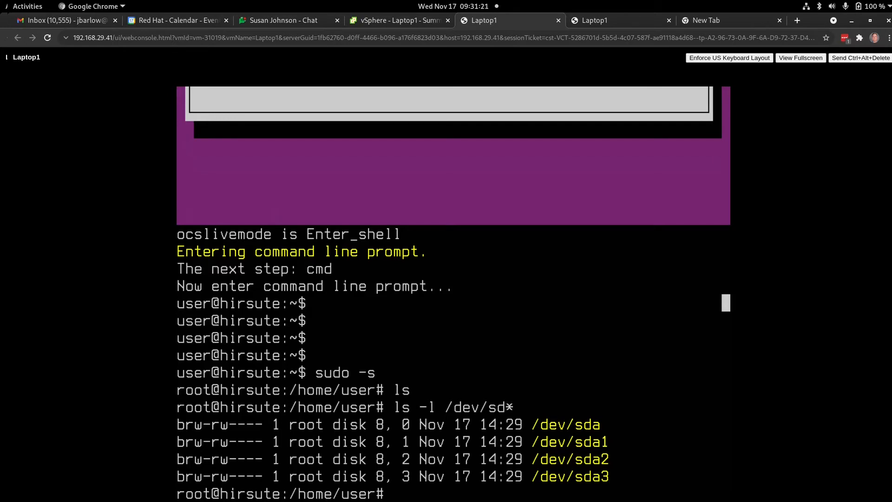
{"action": "type", "text": "fdisk /dev/sda"}
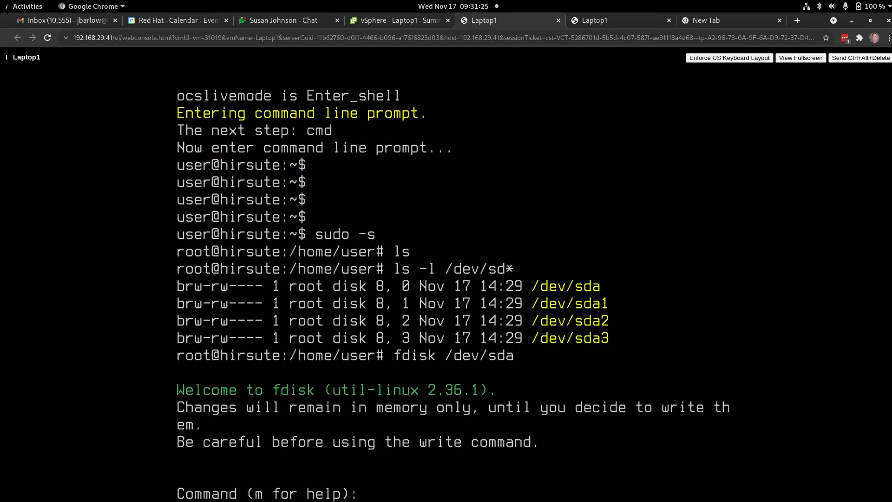
Print the table, delete partitions 3, 2 and 1, and write the changes.
{"action": "type", "text": "p"}
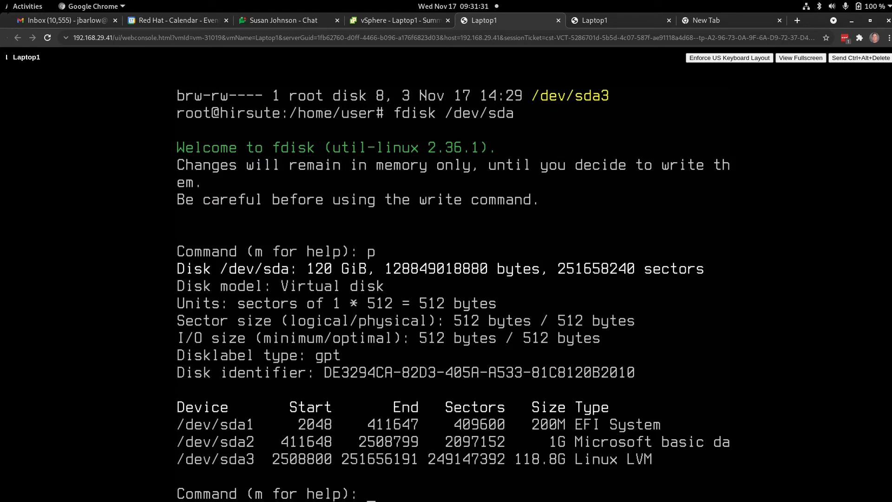
{"action": "type", "text": "d"}
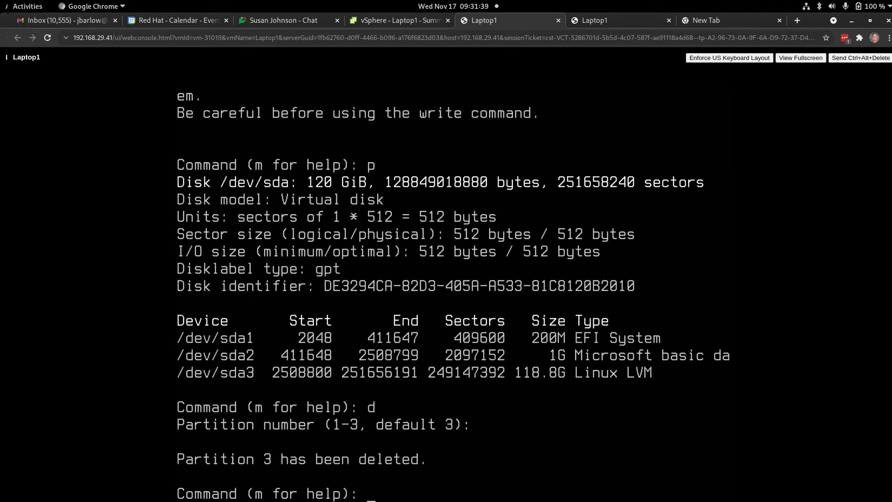
{"action": "type", "text": "d"}
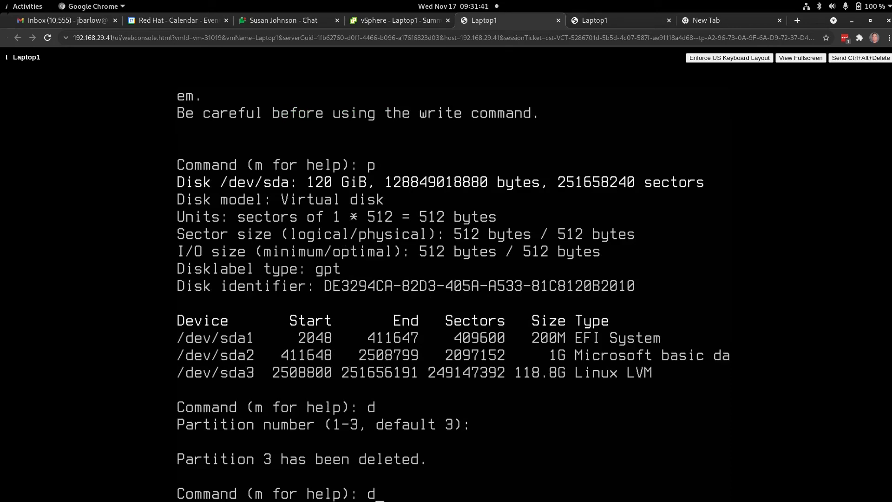
{"action": "key", "text": "Return"}
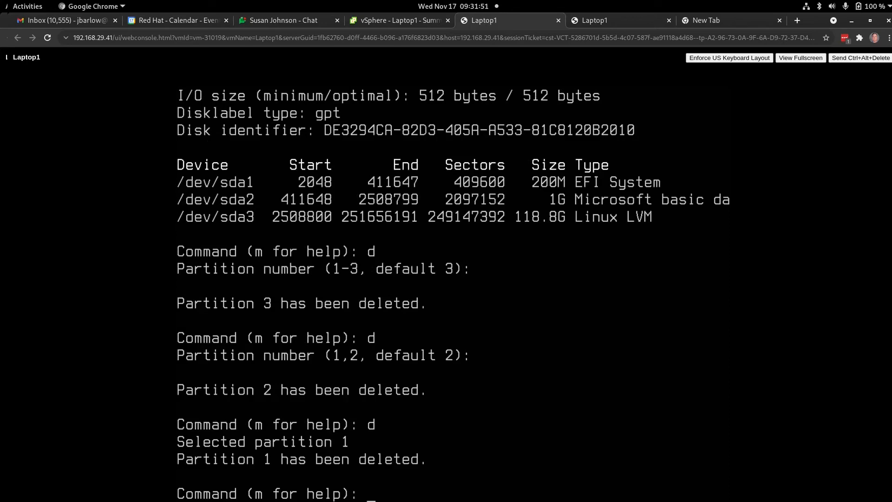
{"action": "type", "text": "w"}
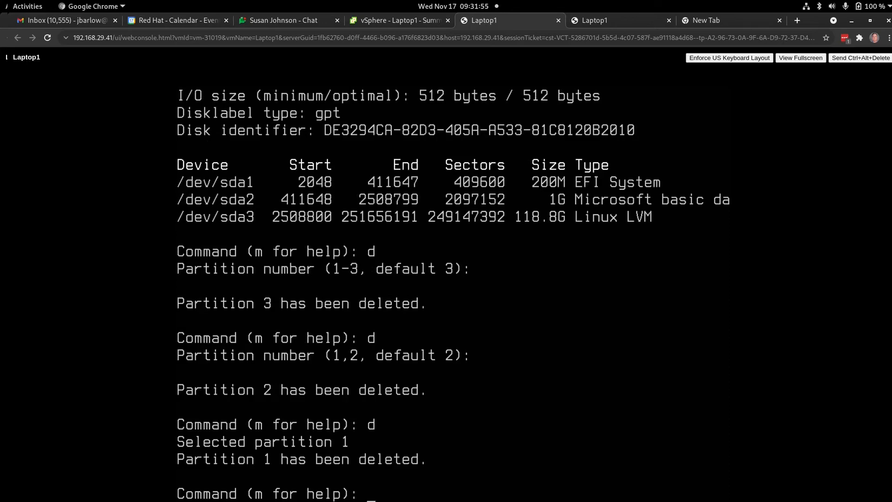
{"action": "type", "text": "p"}
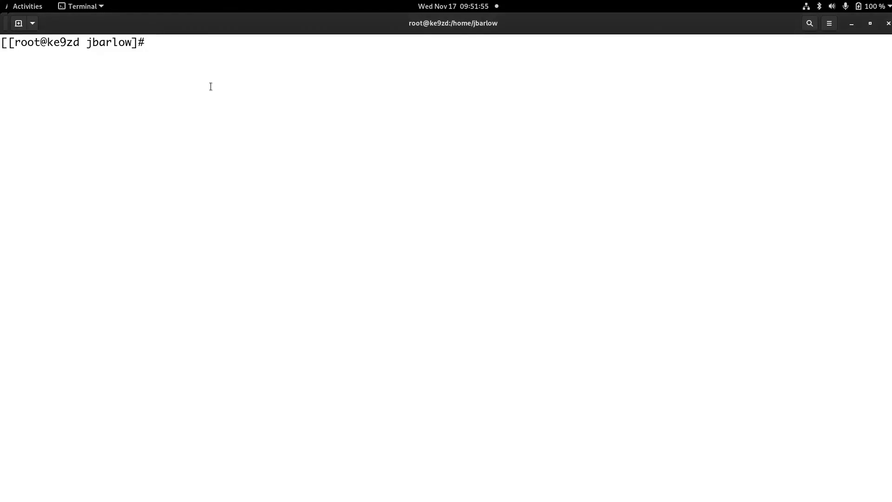
{"action": "type", "text": "ls /dev/sd*"}
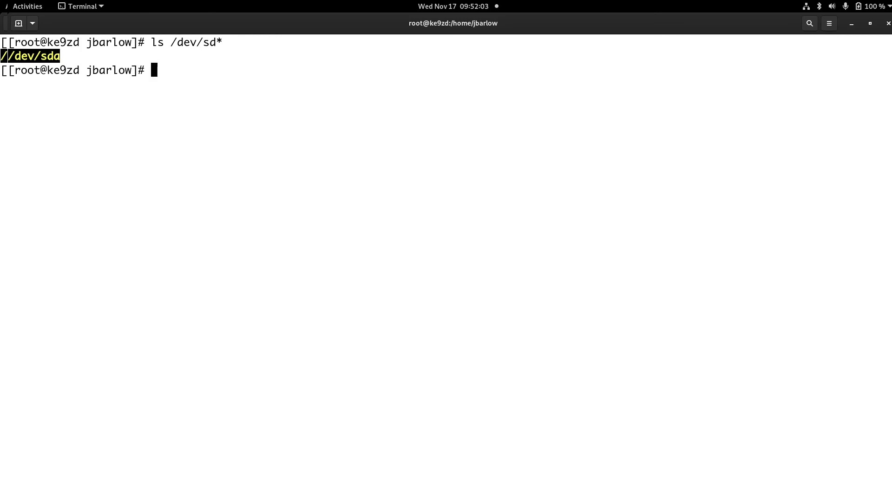
{"action": "type", "text": "f"}
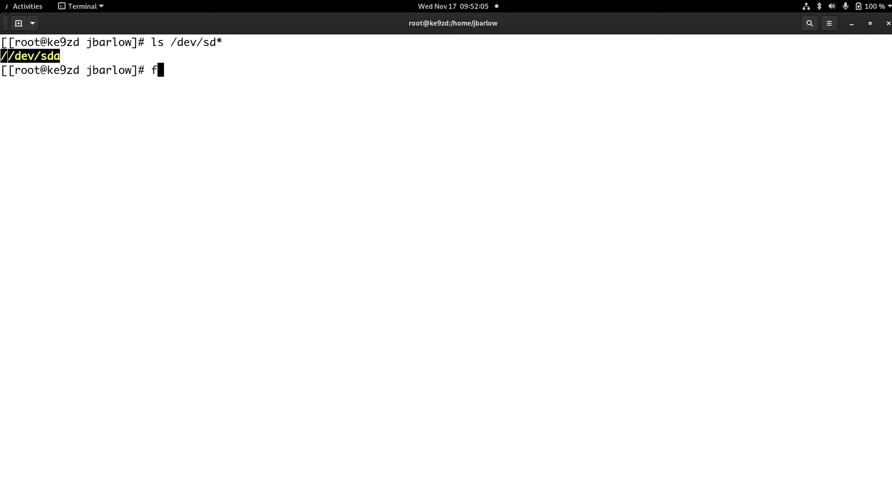
{"action": "type", "text": "disk"}
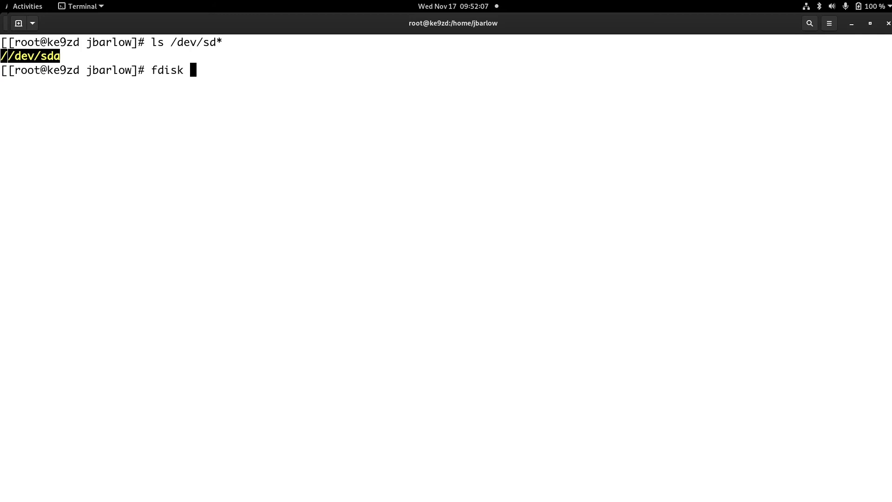
{"action": "type", "text": "/dev/sda"}
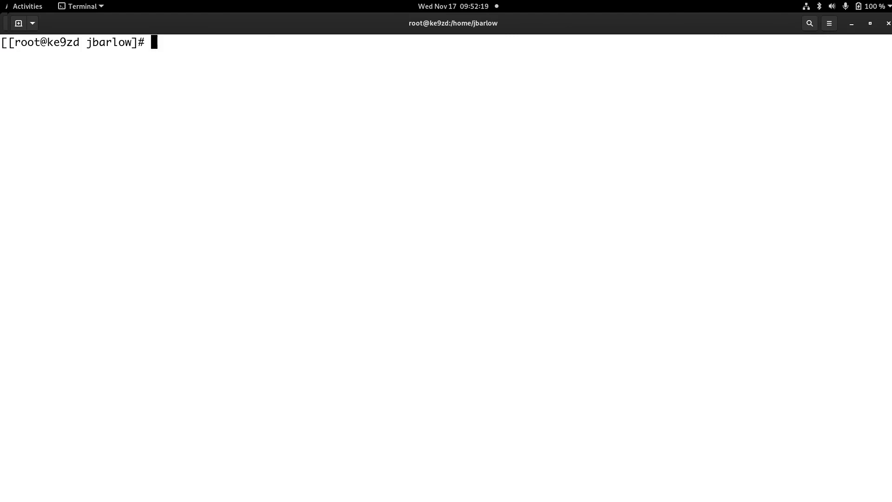
Run fdisk -l and scroll through the NVMe disk and mapper device listing.
{"action": "type", "text": "fdisk -"}
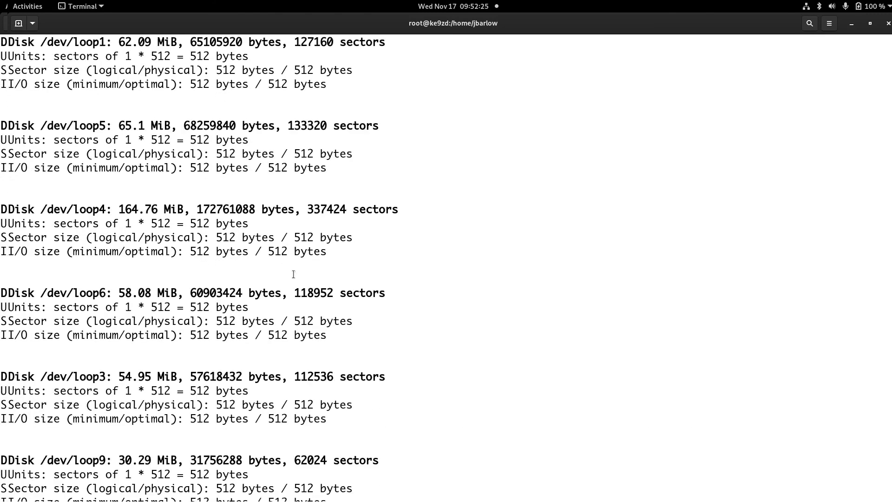
{"action": "scroll", "scroll_direction": "down", "scroll_amount": 3}
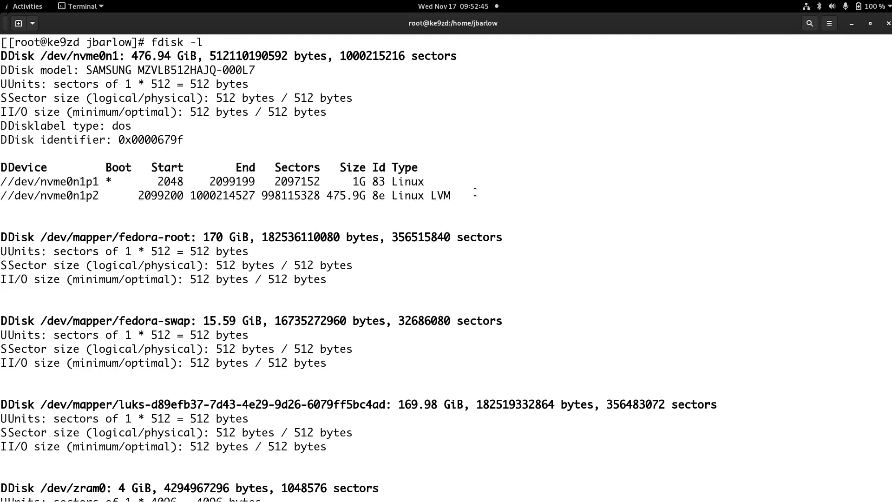
{"action": "mouse_move", "coordinate": [461, 202]}
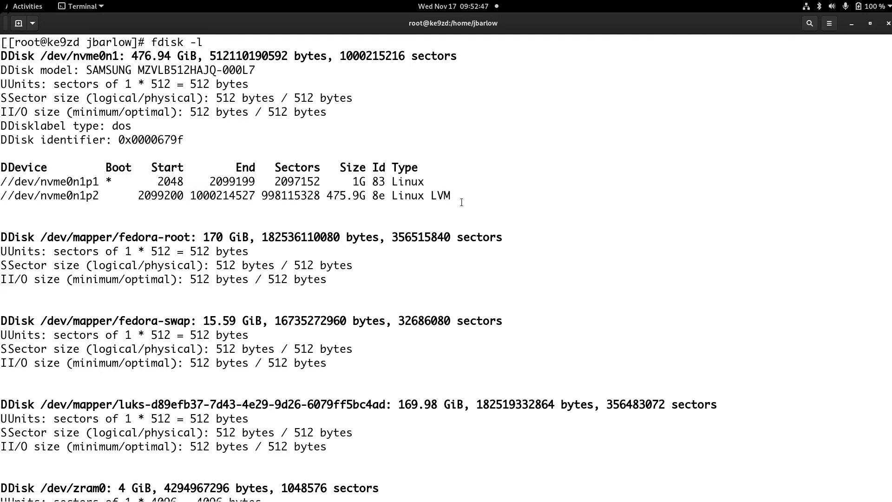